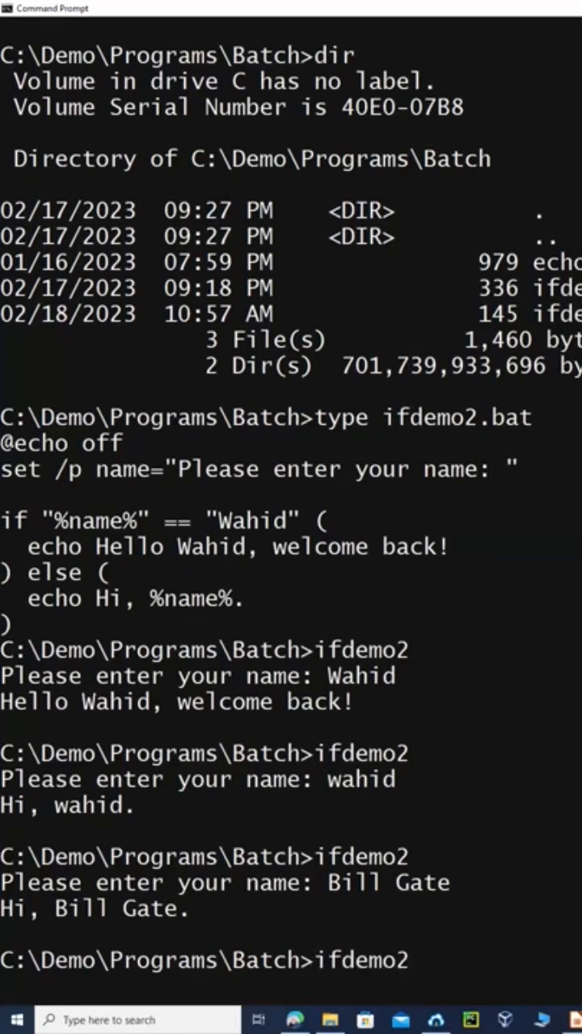
Answer the ifdemo2 name prompt with WahidLutfy so the script replies "Hi, WahidLutfy.".
text(WahidLu)
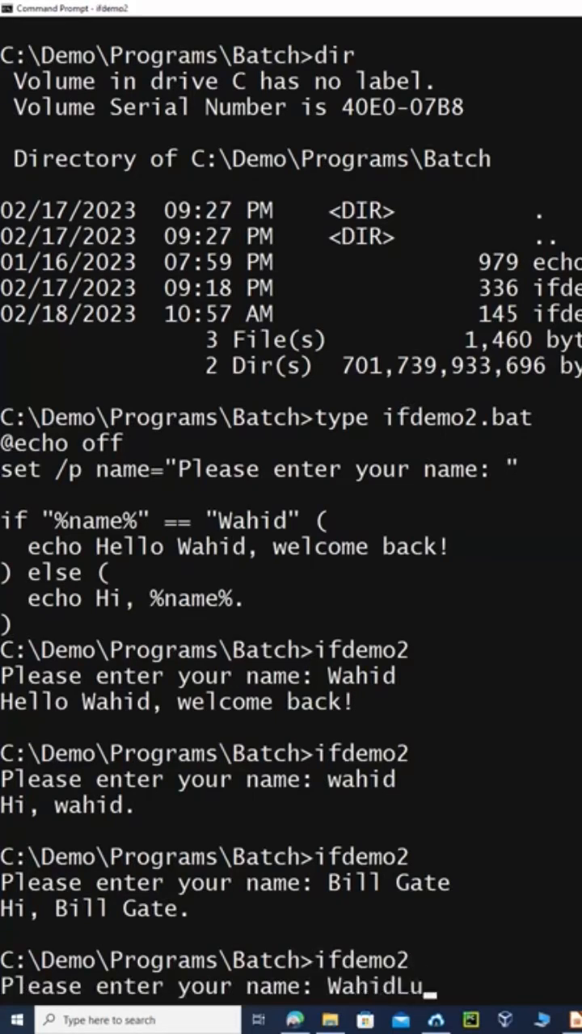
key(Enter)
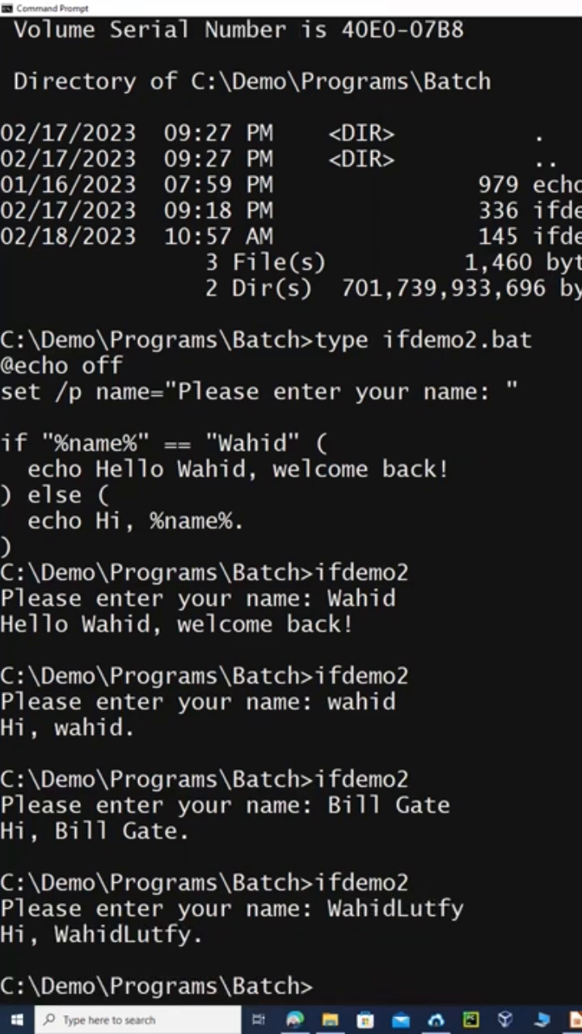
mouse_move(307, 505)
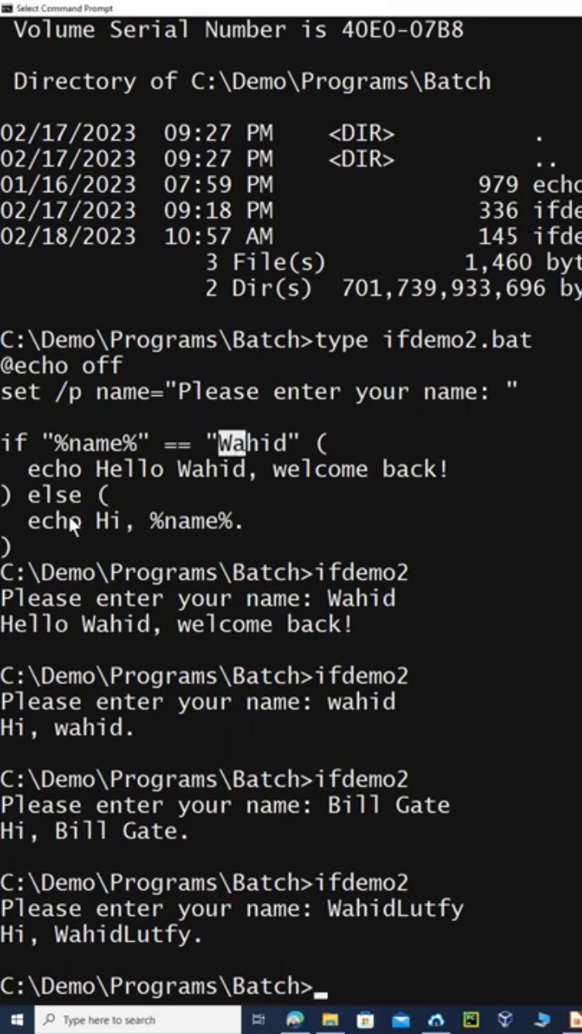
mouse_move(542, 962)
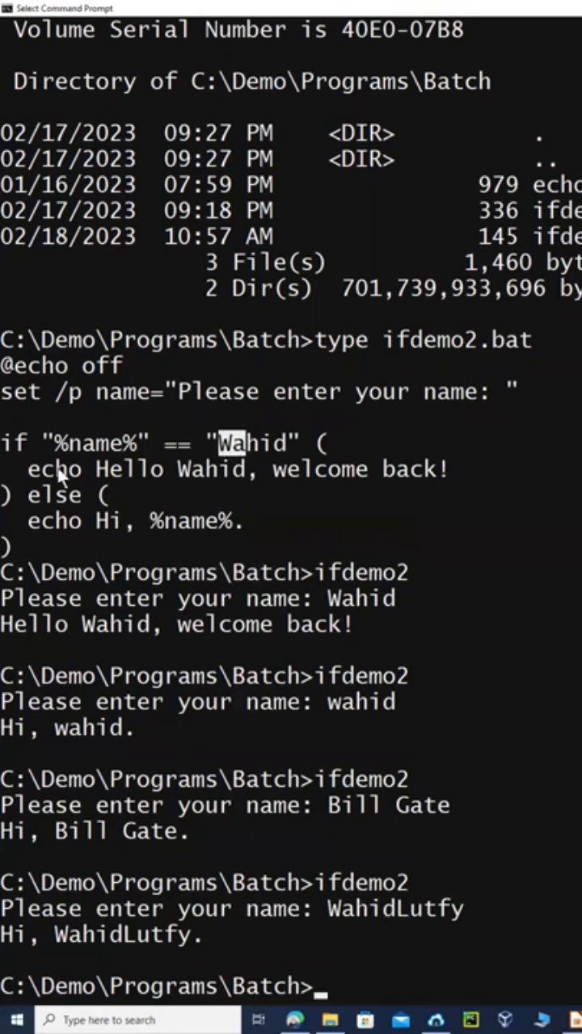
mouse_move(128, 450)
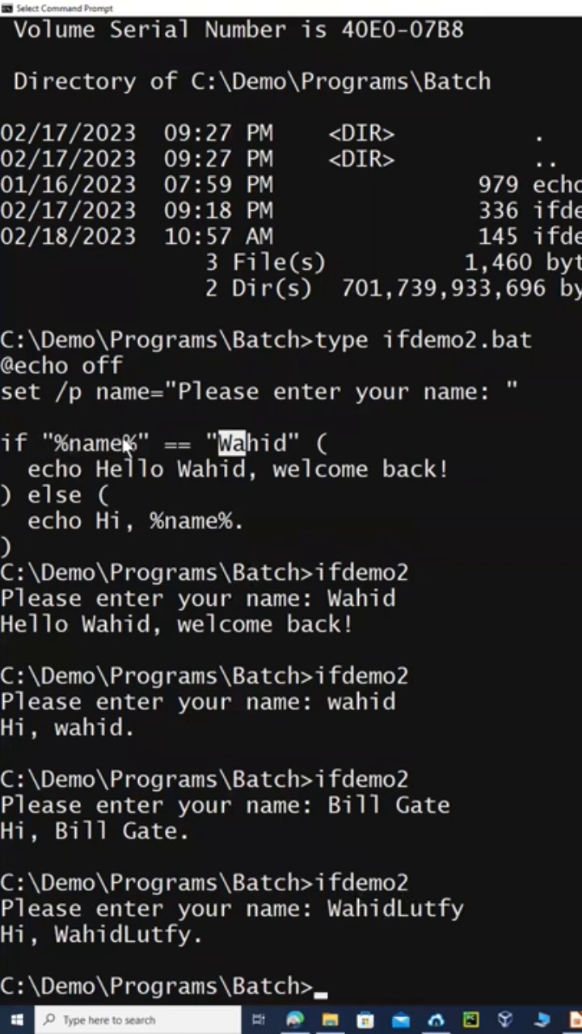
mouse_move(251, 498)
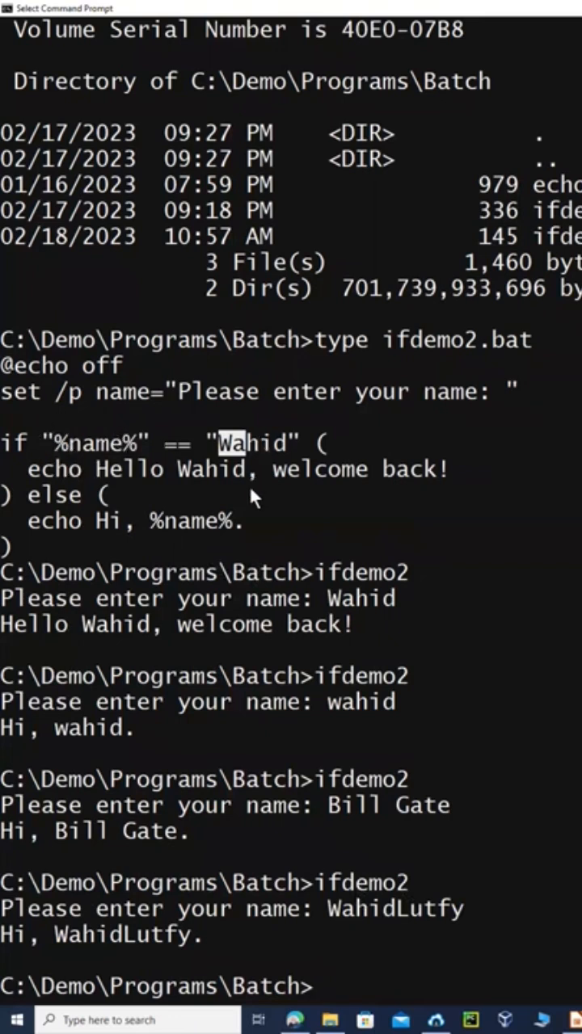
mouse_move(188, 527)
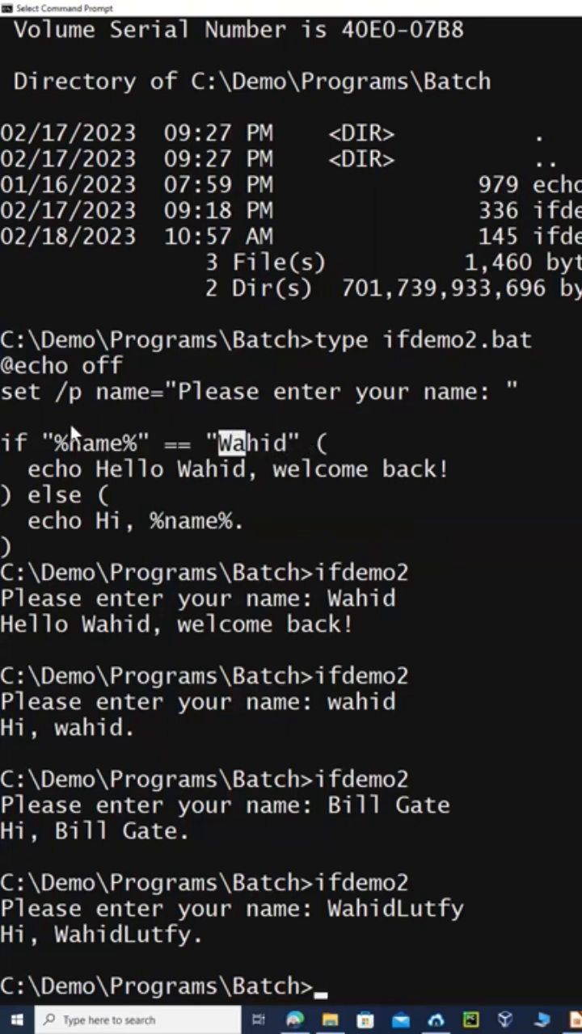
mouse_move(304, 450)
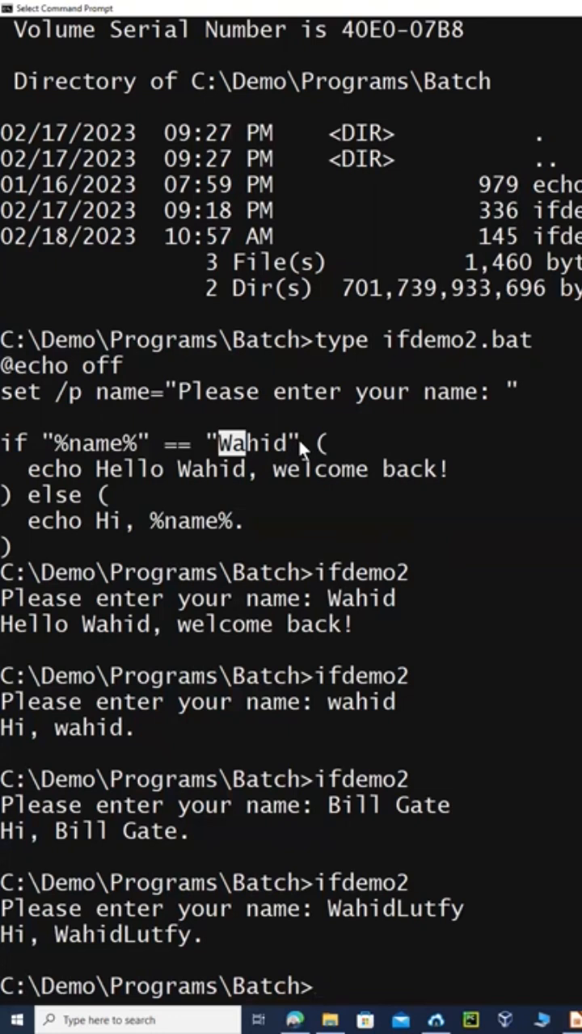
mouse_move(236, 417)
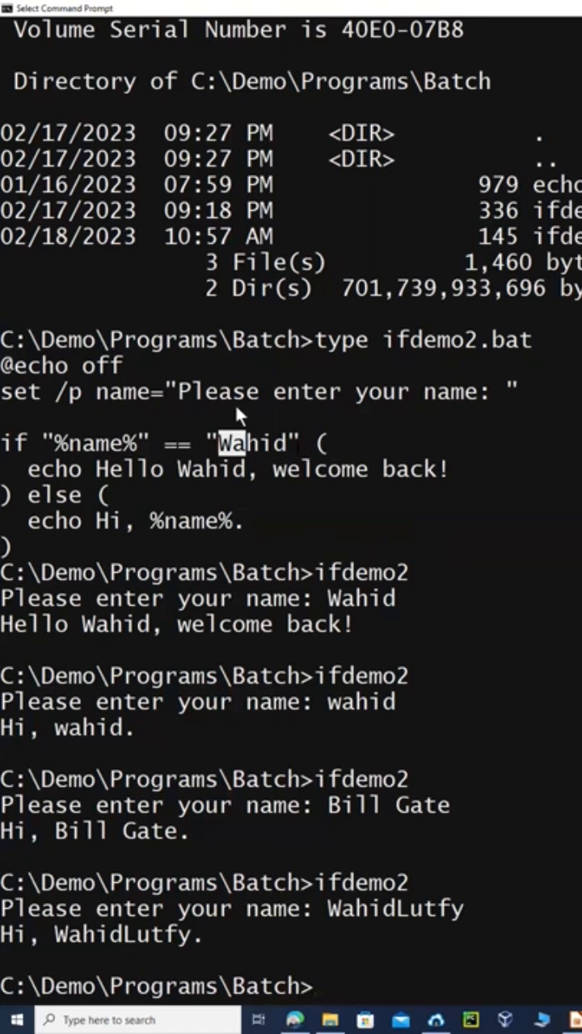
mouse_move(45, 495)
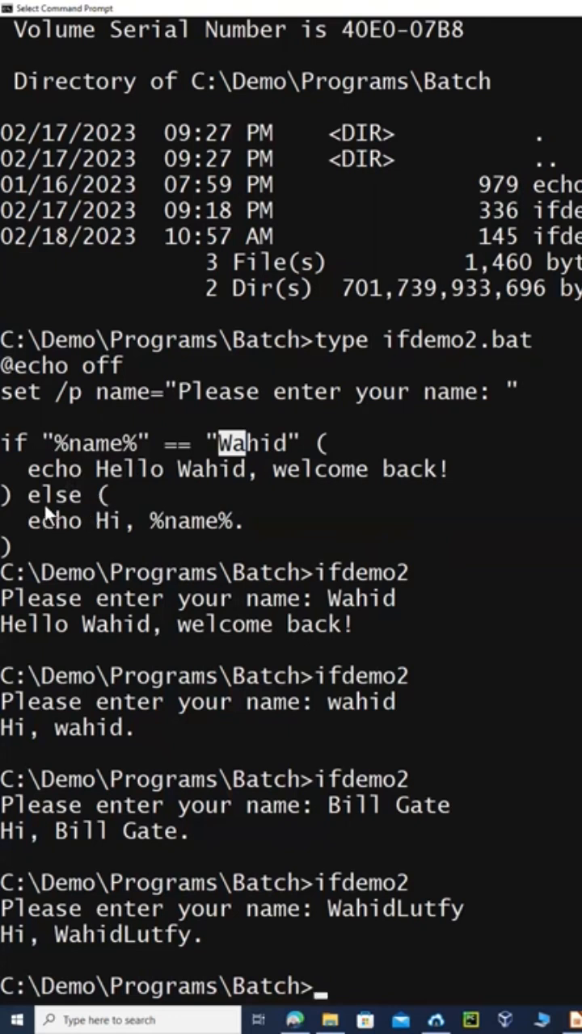
mouse_move(493, 407)
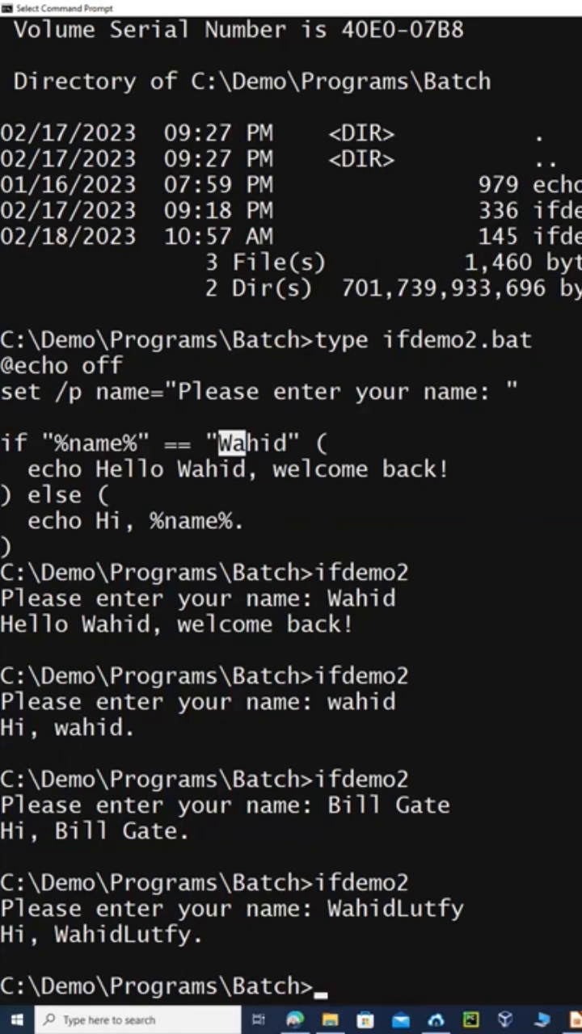
Enter the help command at the Batch folder prompt after clearing the screen.
text(help)
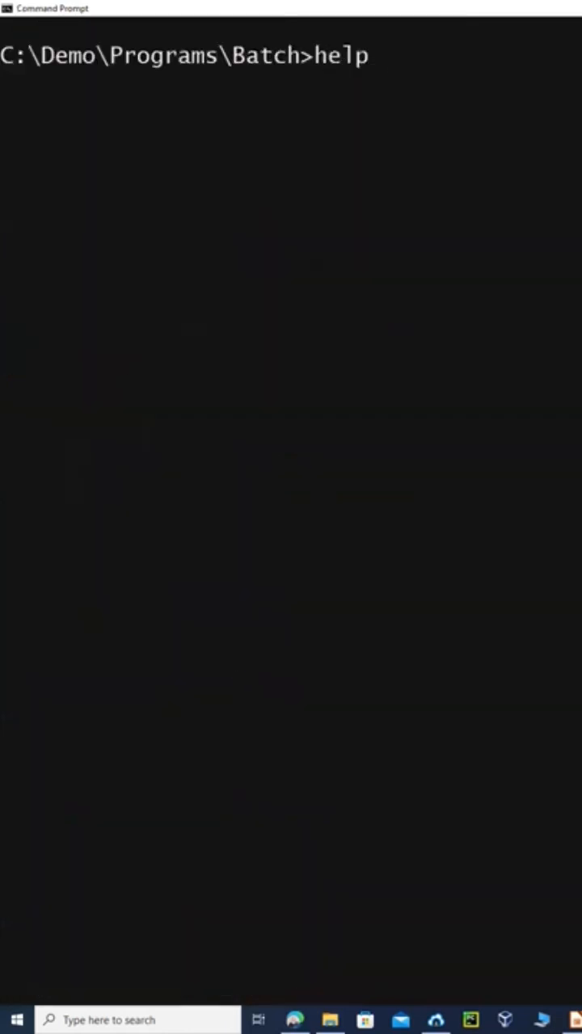